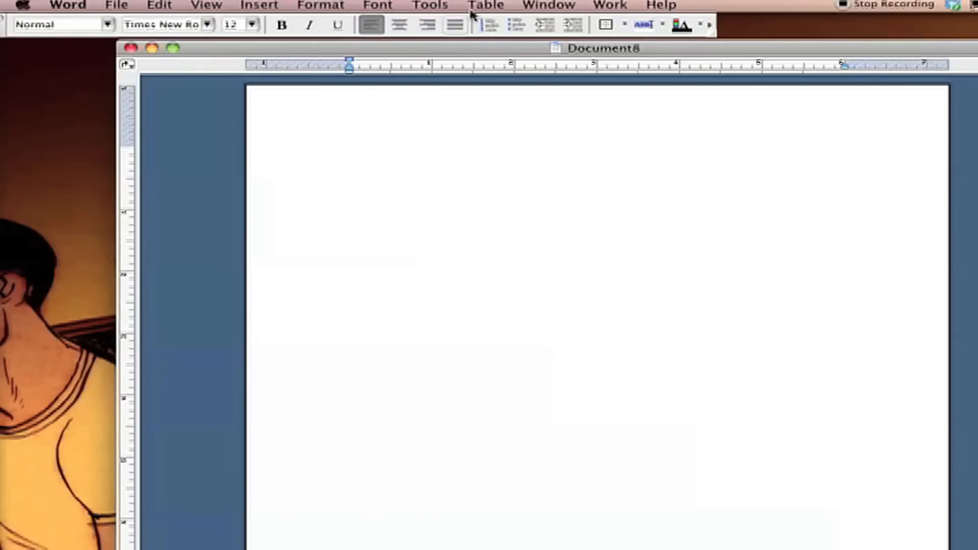
Step: Record a new macro named 'Harden' and choose a keyboard trigger
{"action": "left_click", "coordinate": [428, 5]}
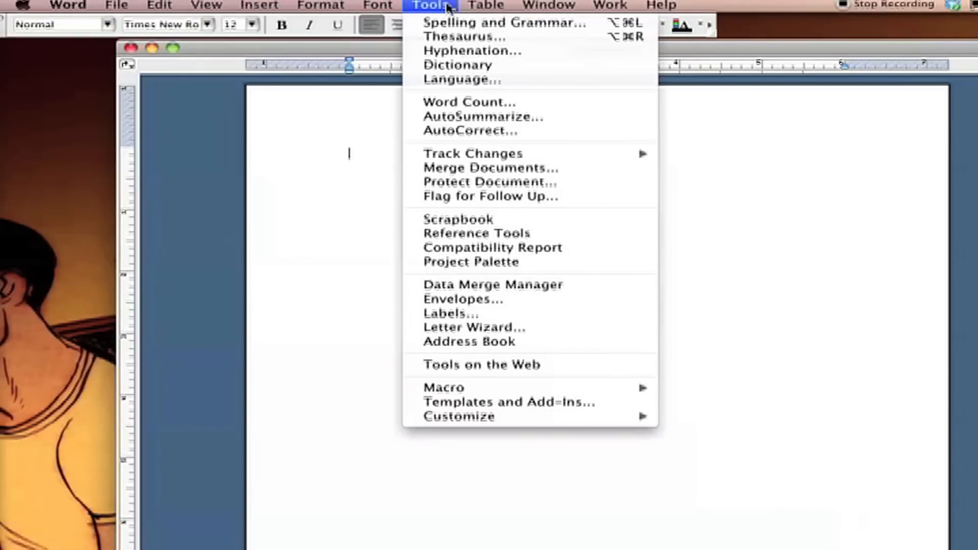
{"action": "mouse_move", "coordinate": [442, 387]}
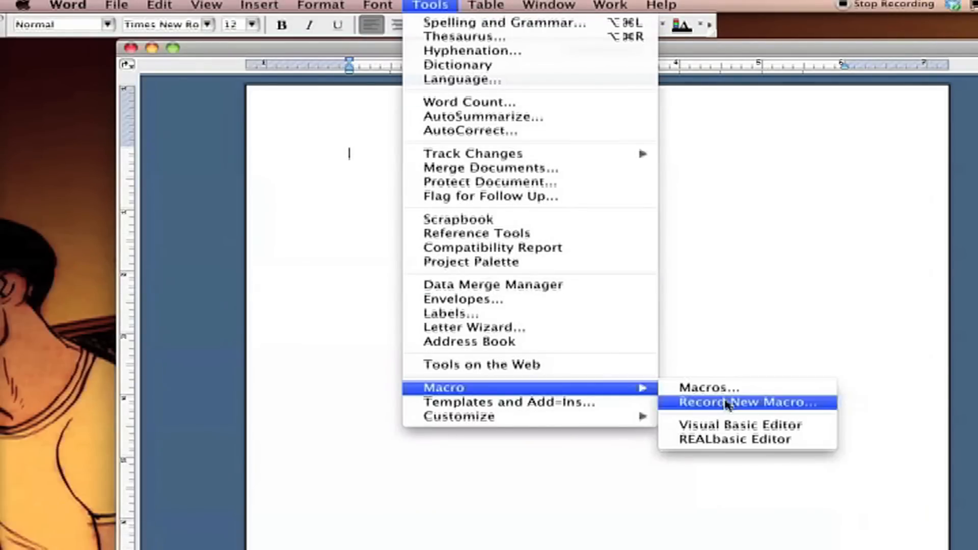
{"action": "left_click", "coordinate": [746, 402]}
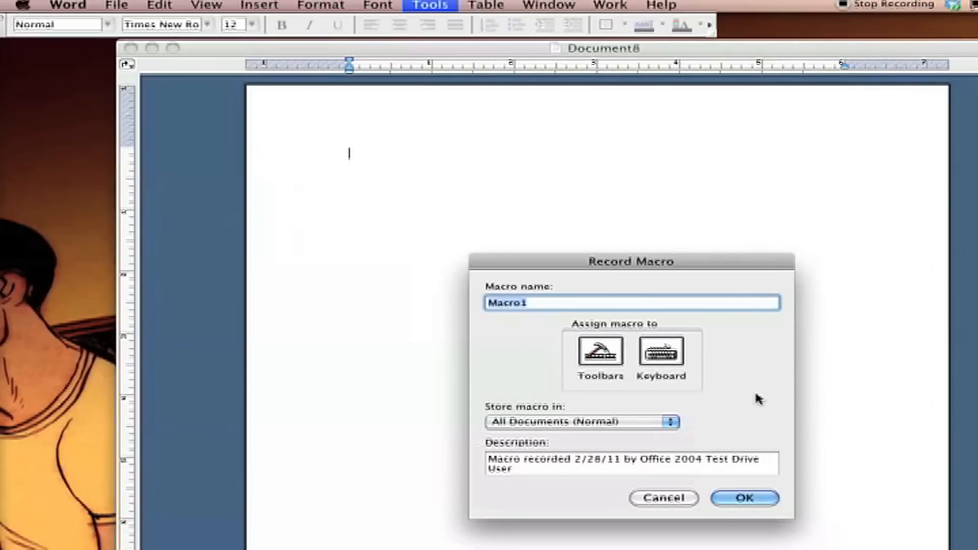
{"action": "type", "text": "Harden"}
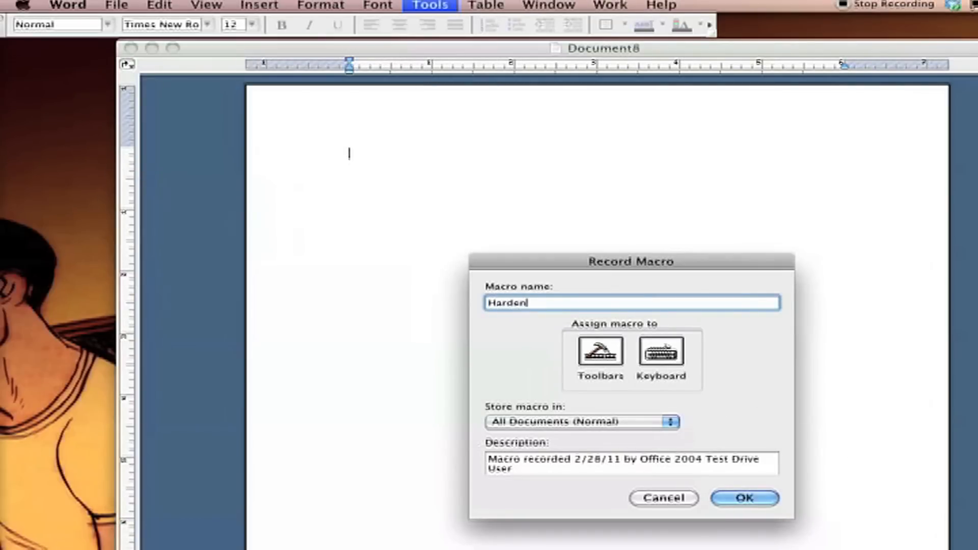
{"action": "left_click", "coordinate": [661, 350]}
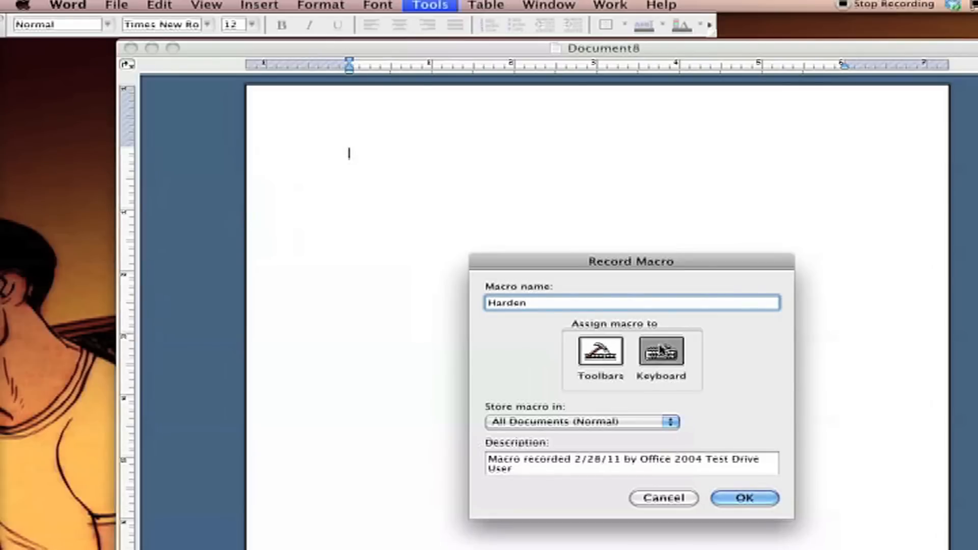
Step: Assign the Control+minus shortcut to the Harden macro and begin recording
{"action": "left_click", "coordinate": [660, 351]}
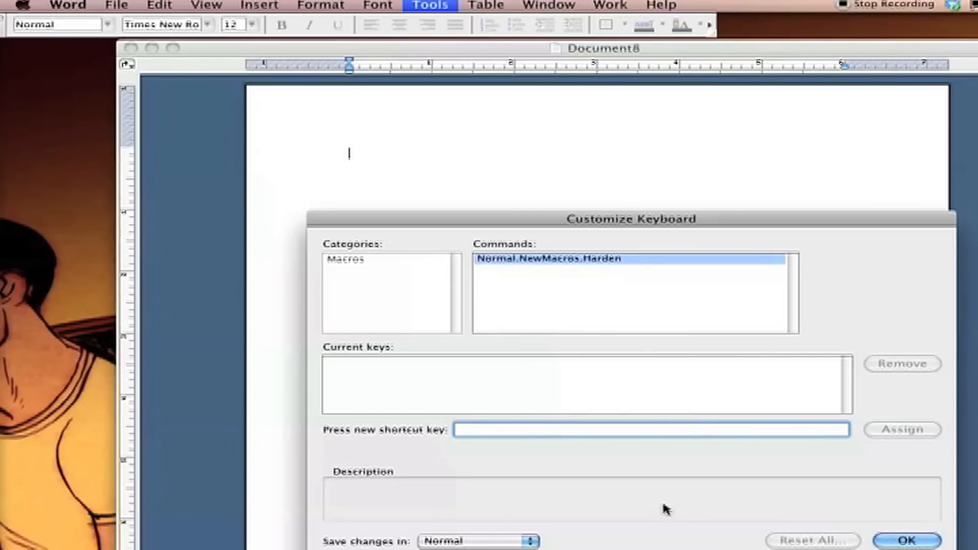
{"action": "type", "text": "Control+I"}
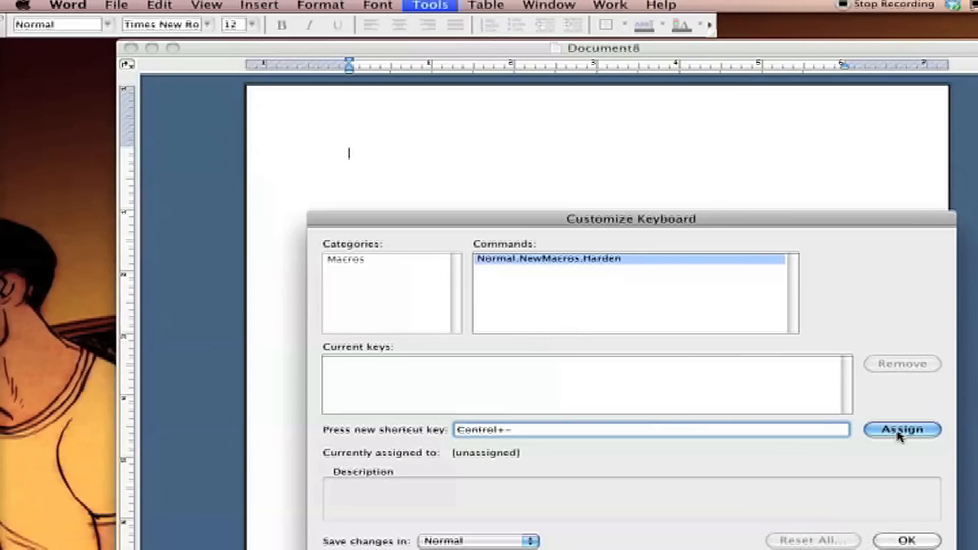
{"action": "left_click", "coordinate": [901, 430]}
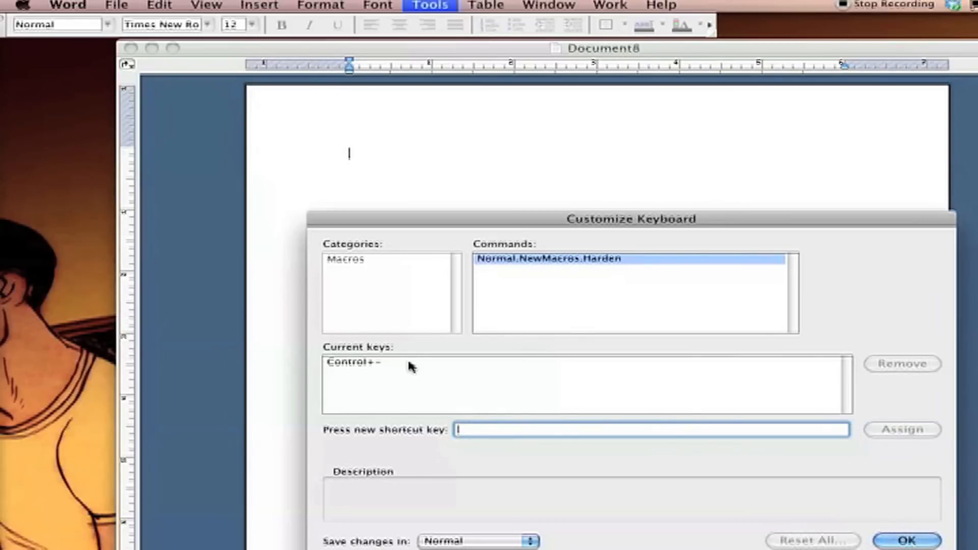
{"action": "mouse_move", "coordinate": [683, 464]}
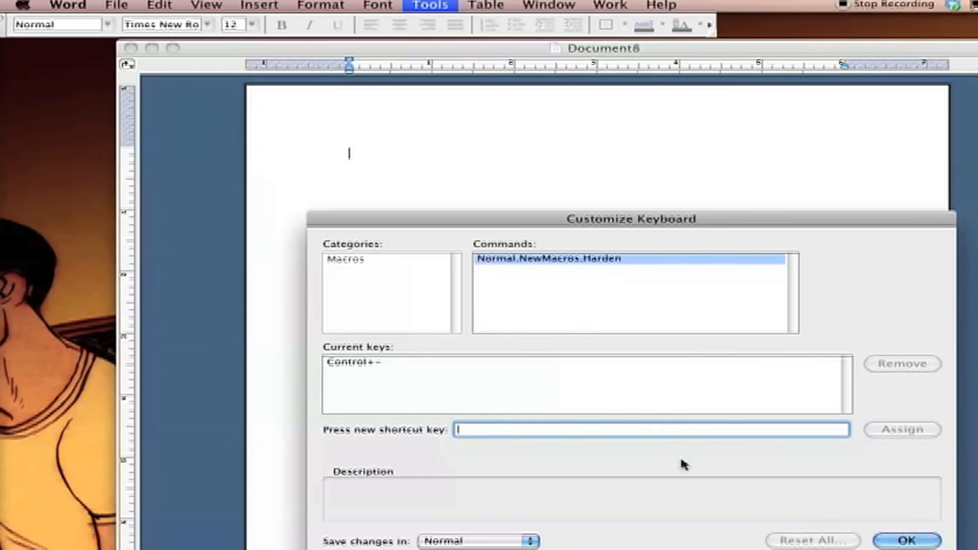
{"action": "left_click", "coordinate": [906, 540]}
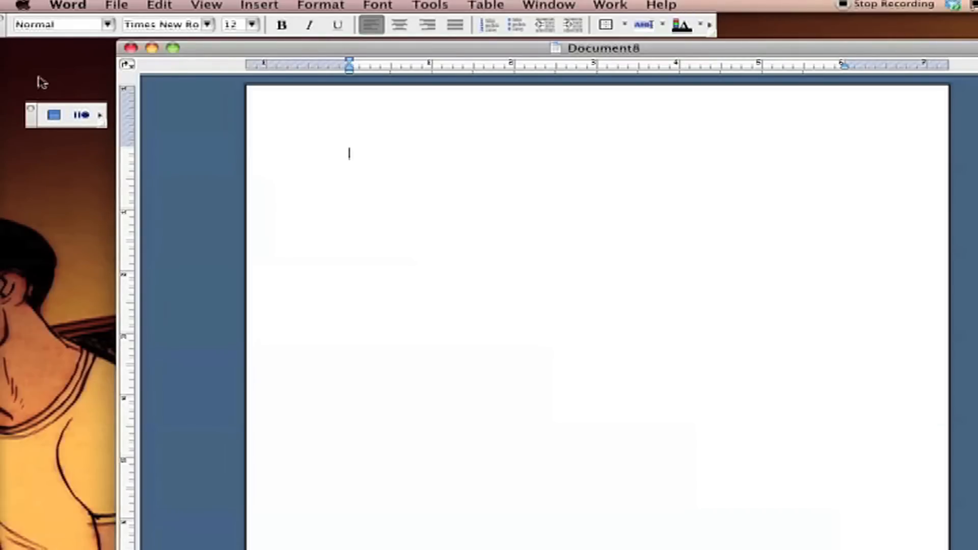
{"action": "mouse_move", "coordinate": [494, 281]}
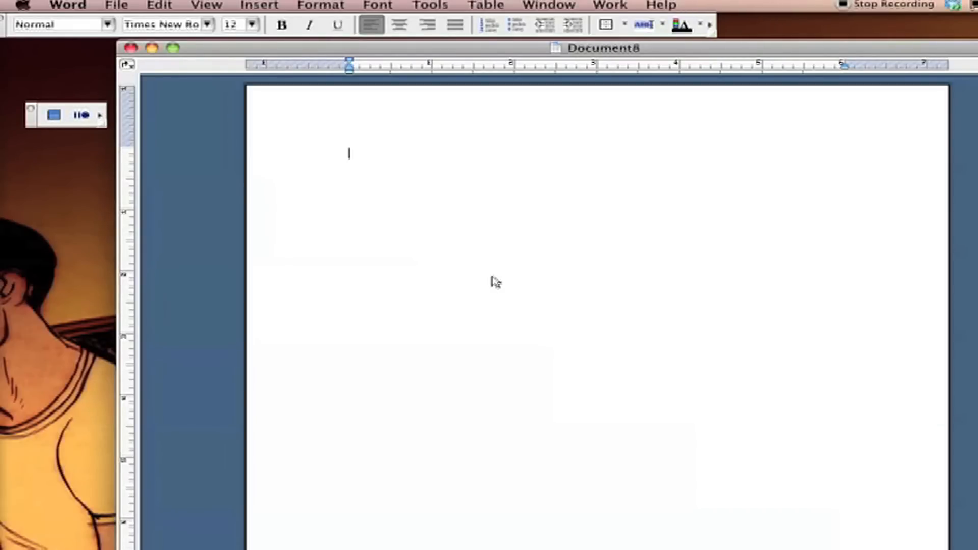
Step: Record 'Rich Harden was injured' into the macro, then select the phrase for removal
{"action": "type", "text": "Rich Harden"}
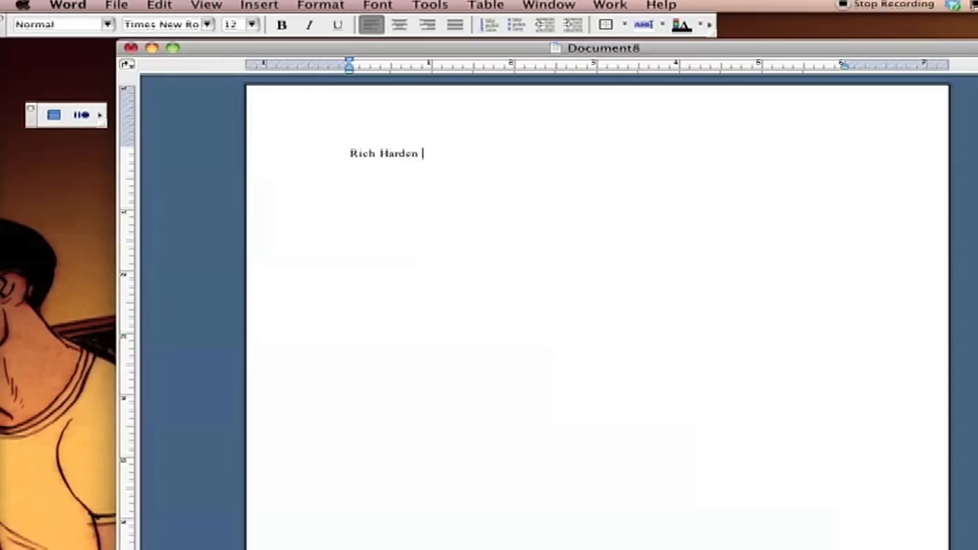
{"action": "type", "text": "was injured"}
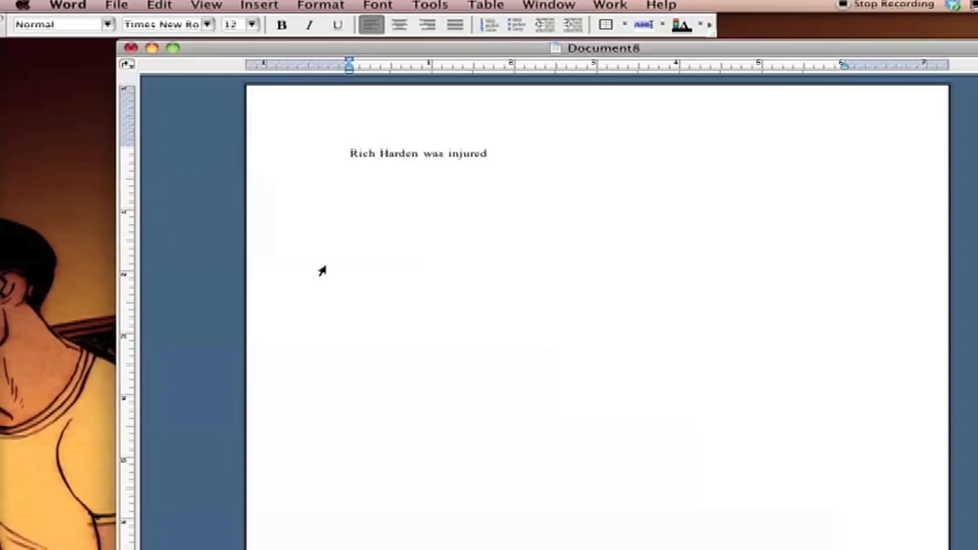
{"action": "left_click_drag", "start_coordinate": [349, 152], "coordinate": [496, 153]}
{"action": "type", "text": "Oaklan"}
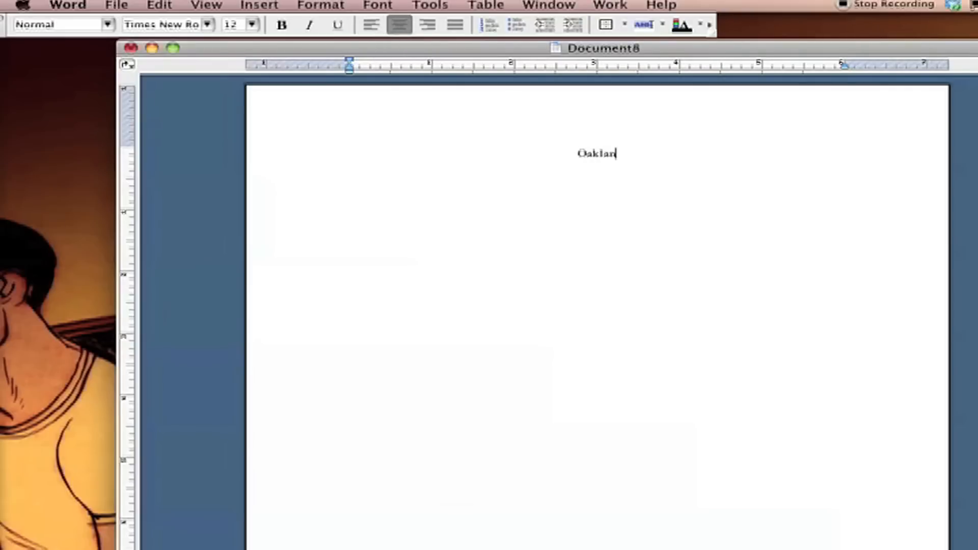
Step: Finish the centered headline 'Oakland A's story' and left-align the line below
{"action": "type", "text": "d A's story"}
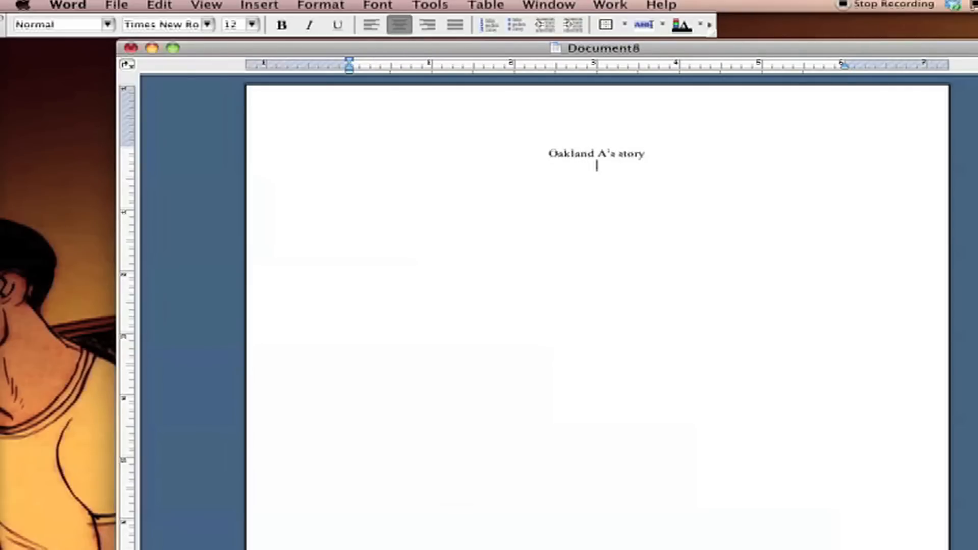
{"action": "left_click", "coordinate": [370, 24]}
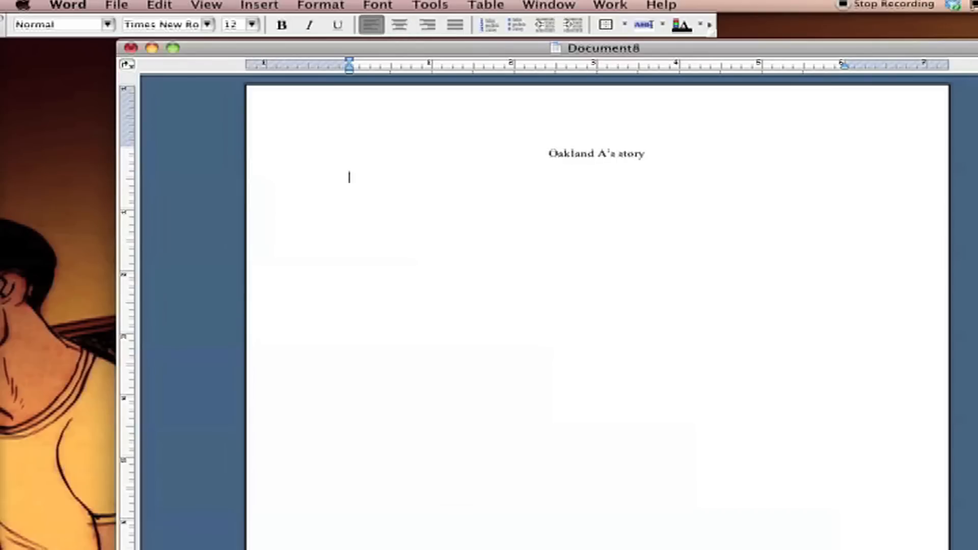
Step: Insert 'Rich Harden was injured' via the macro and add ' while sleeping Tuesday night.'
{"action": "type", "text": "Rich Harden was injured while sleeping Tuesday nig"}
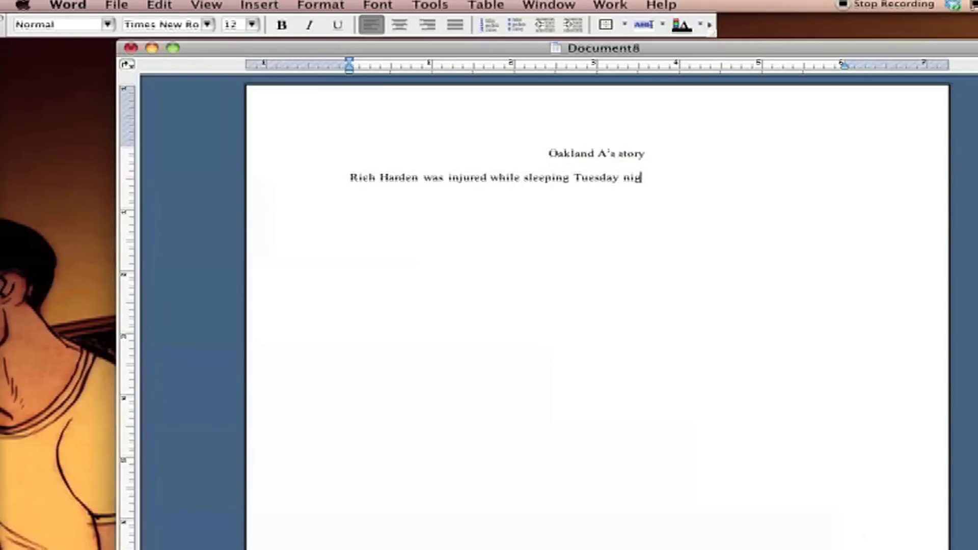
{"action": "type", "text": "ht."}
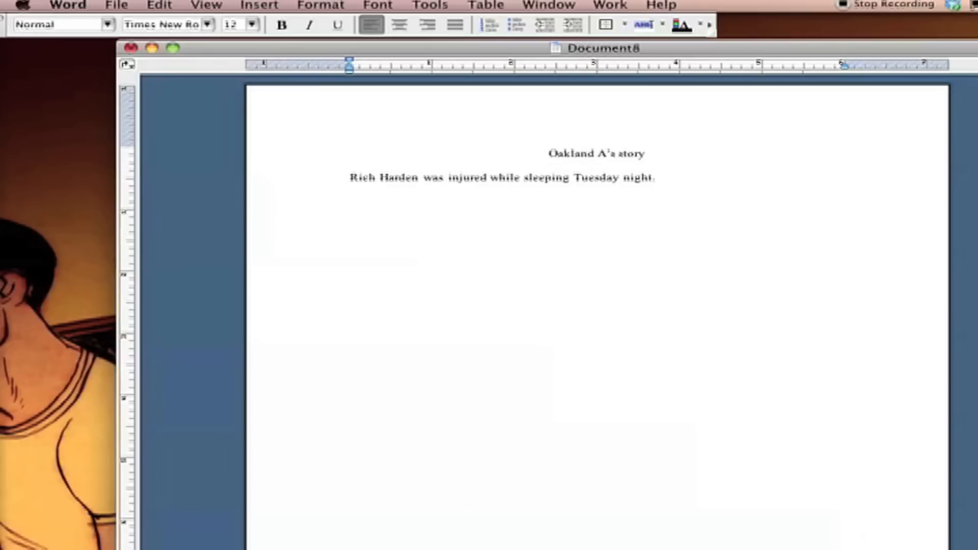